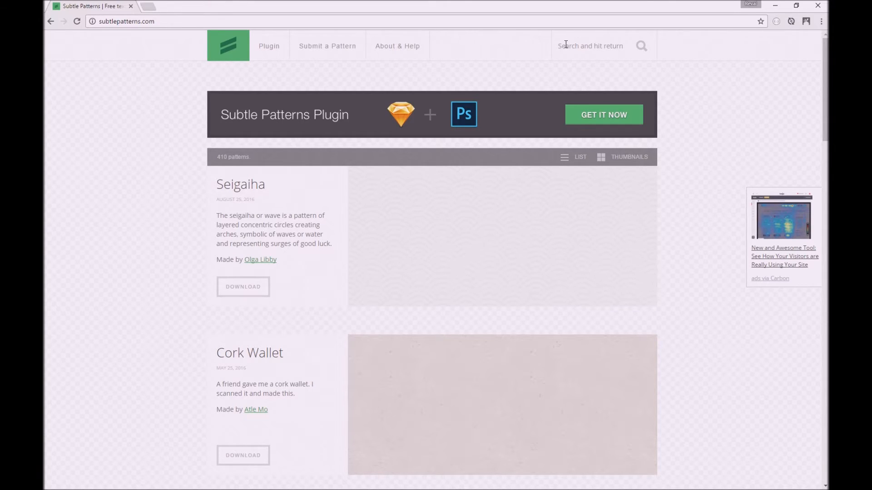
mouse_move(529, 211)
text(wood)
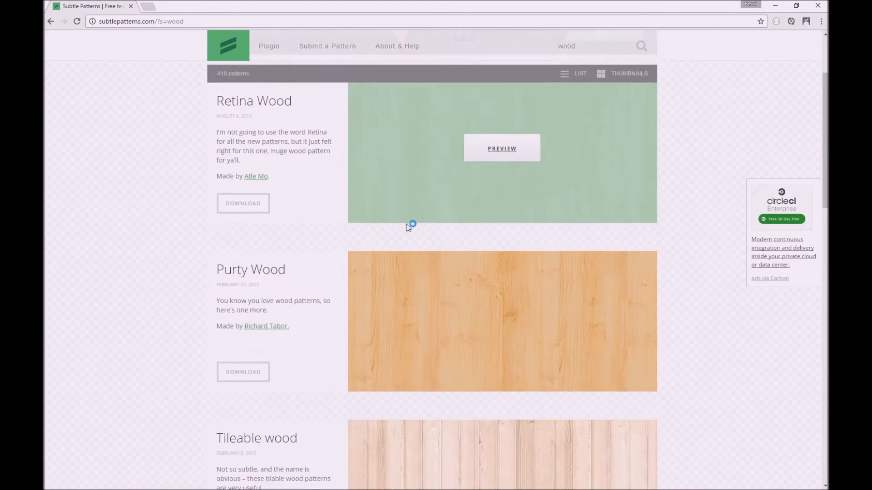
Step: Scroll through the wood pattern search results to locate Retina Wood and other wood patterns
scroll(down, 3)
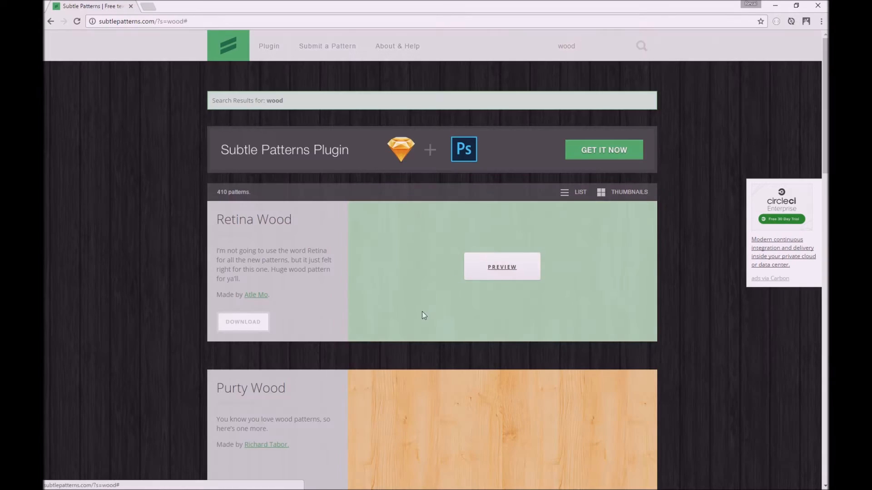
scroll(down, 3)
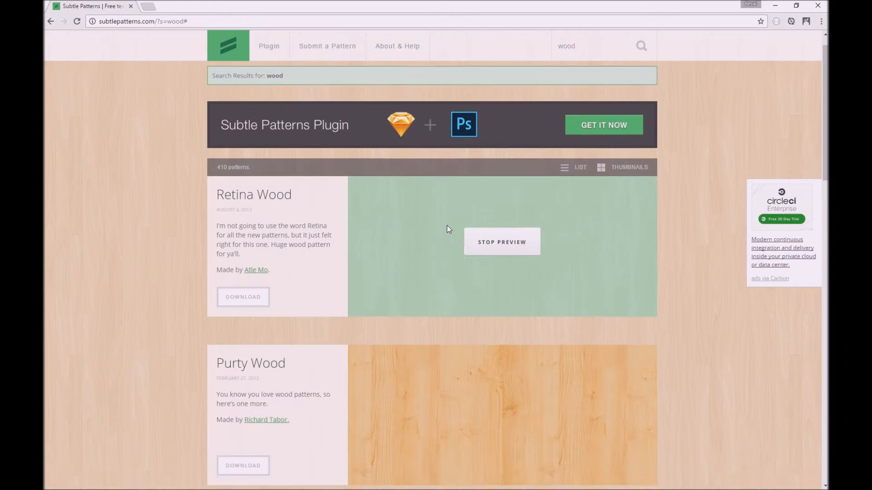
scroll(down, 3)
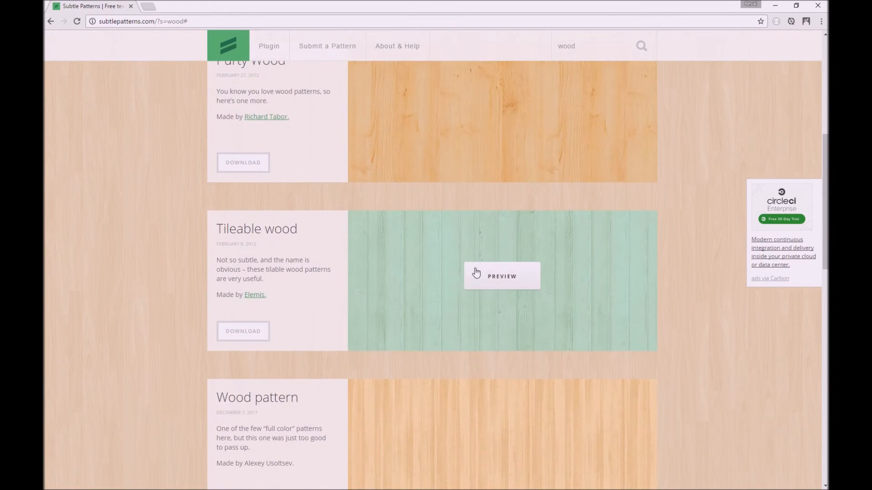
scroll(up, 3)
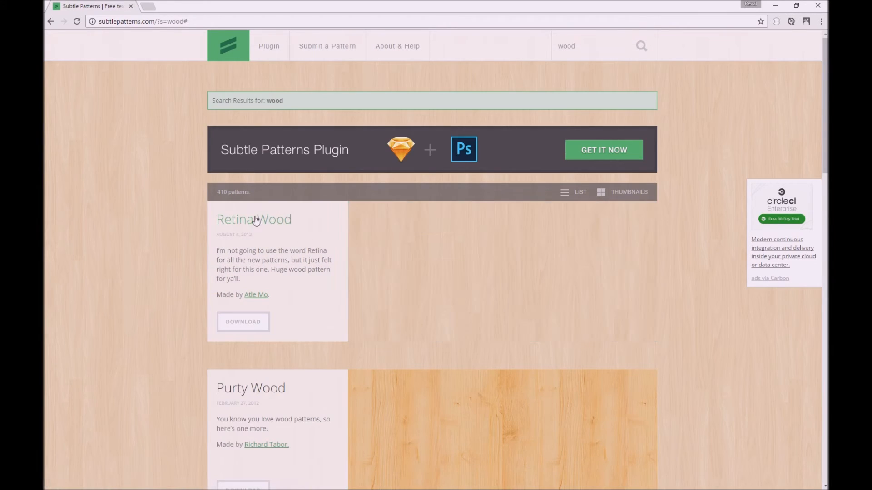
mouse_move(259, 278)
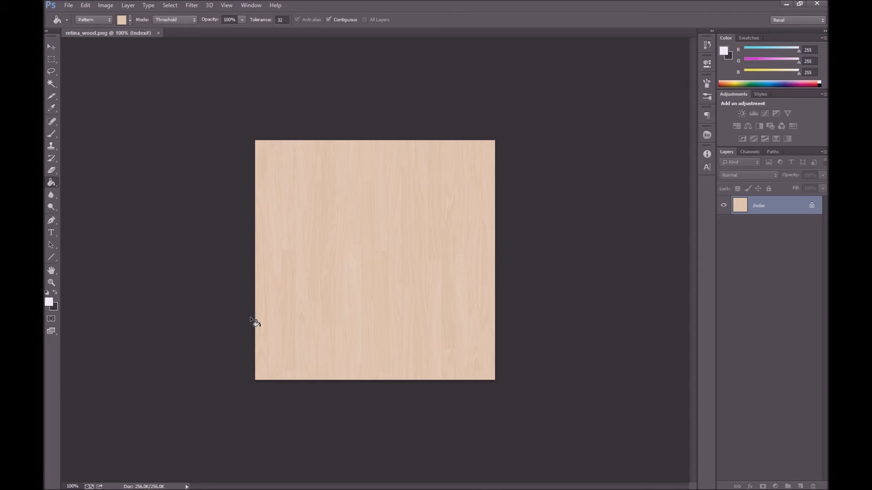
mouse_move(253, 327)
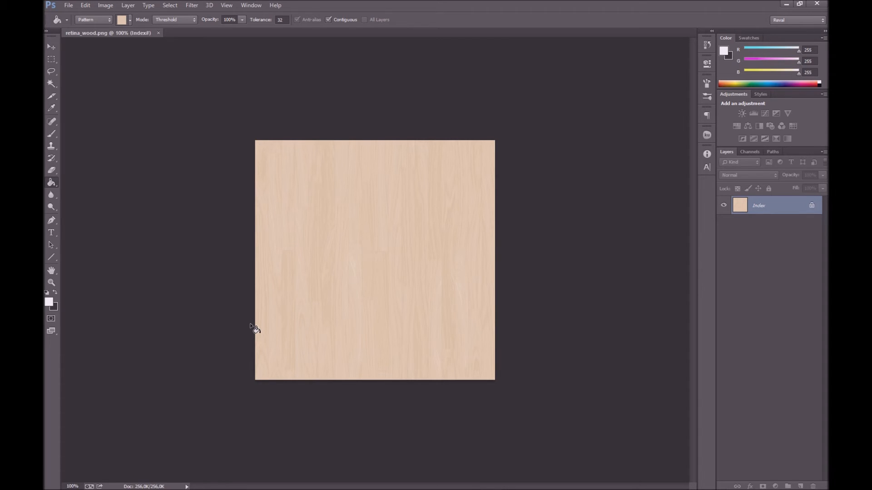
mouse_move(108, 29)
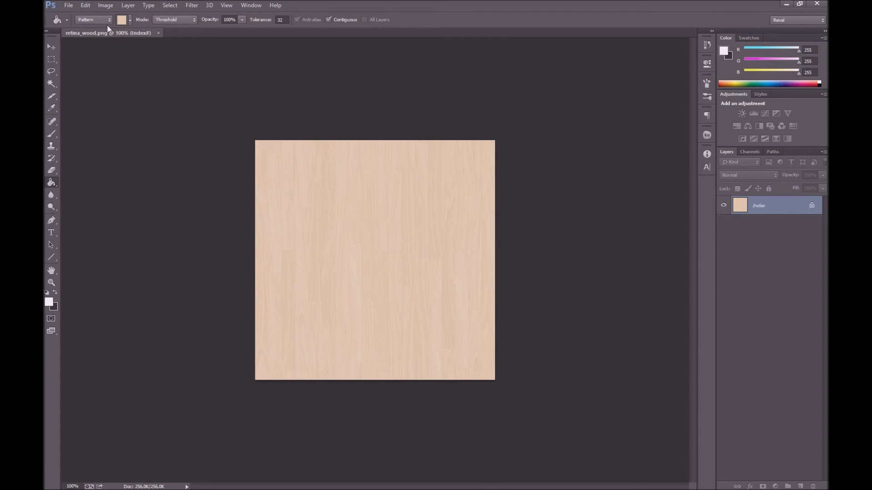
mouse_move(126, 100)
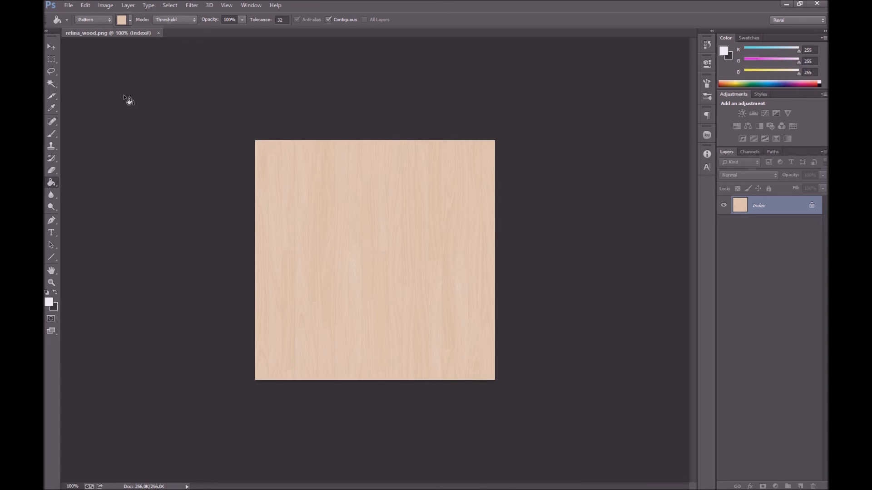
Step: Define retina_wood.png as a custom pattern via Edit > Define Pattern, naming it with a retina-wood name
click(85, 6)
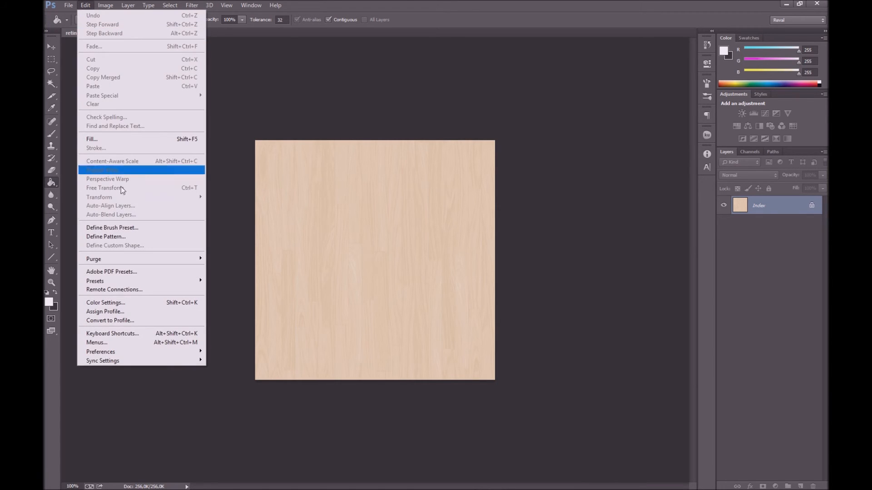
click(105, 236)
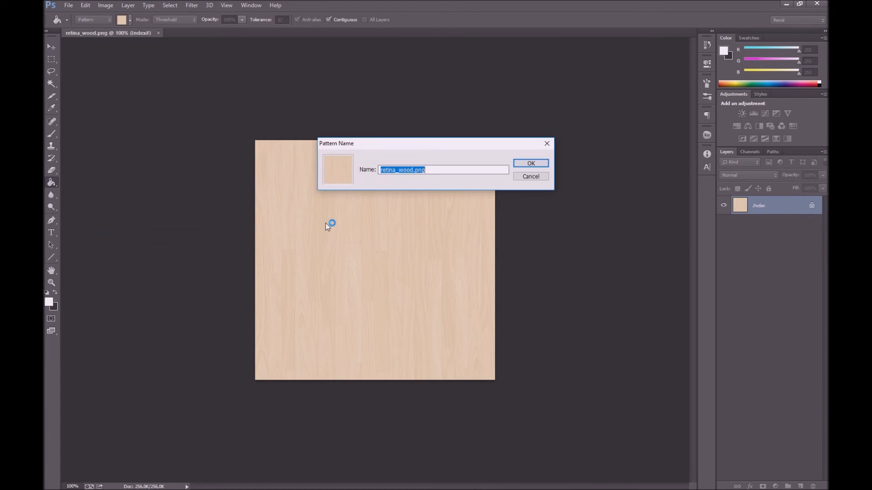
text(re)
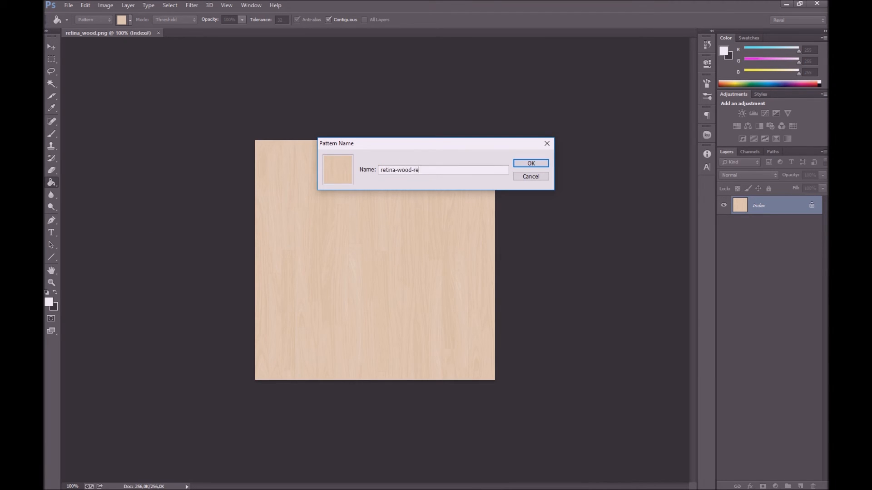
click(530, 163)
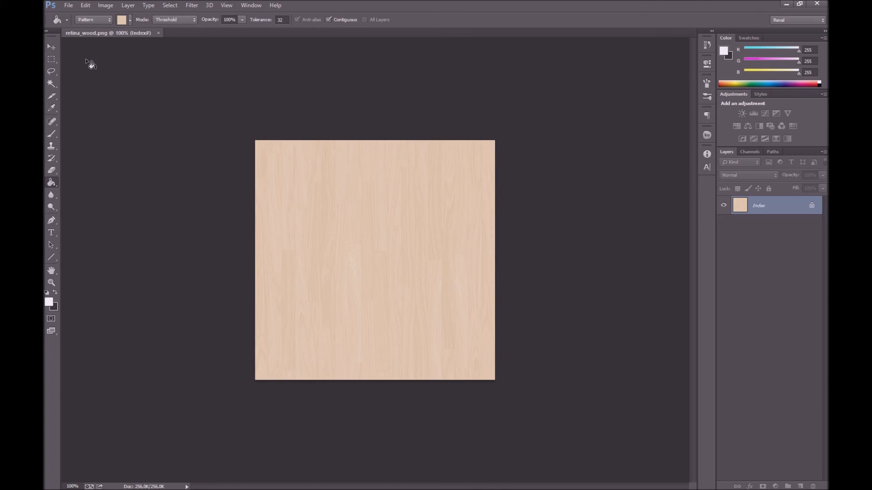
mouse_move(92, 66)
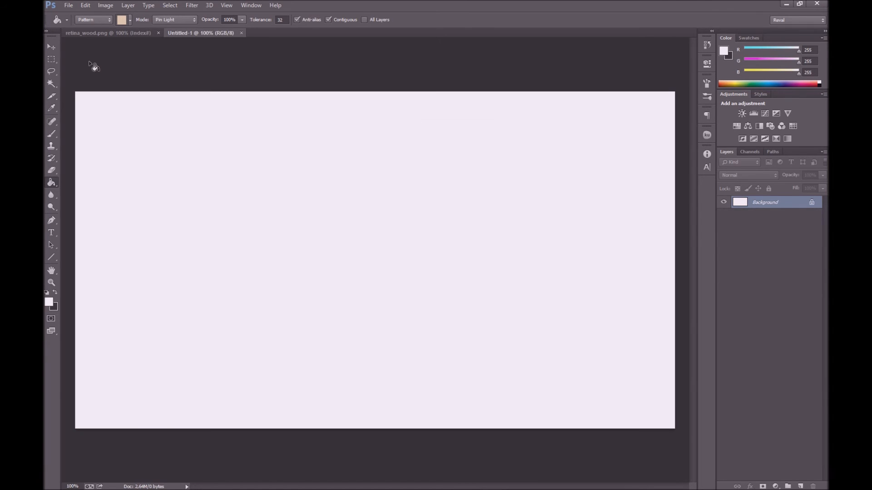
Step: Set the Paint Bucket source to Pattern and show the saved pattern presets to pick retina wood
right_click(50, 182)
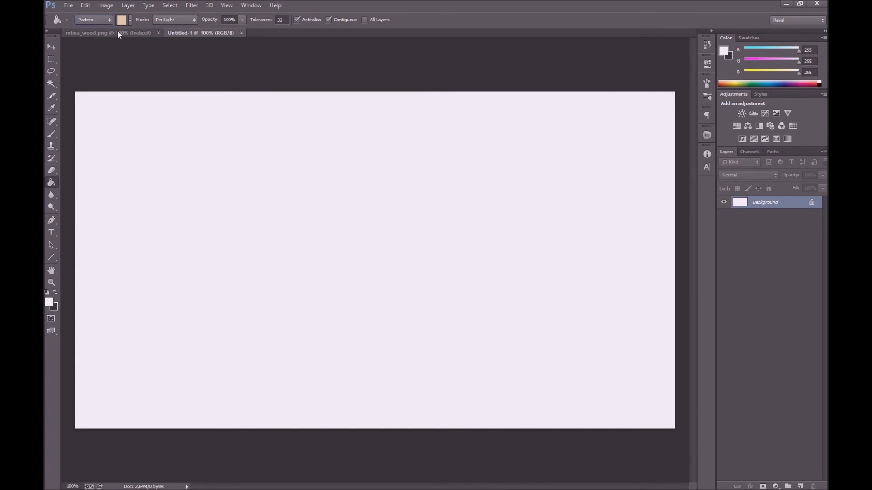
click(127, 19)
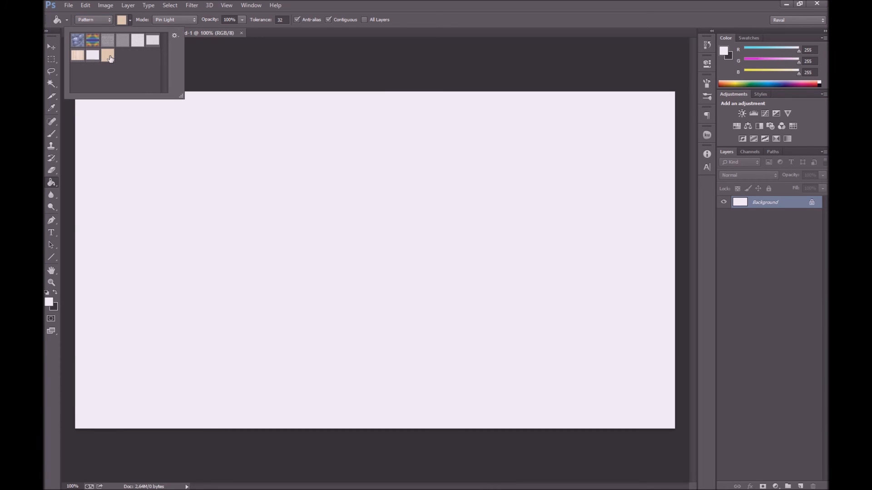
mouse_move(108, 55)
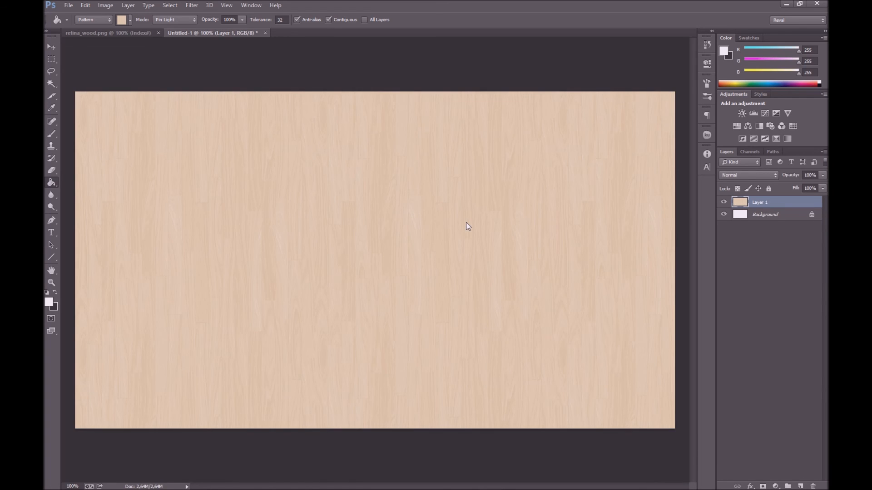
mouse_move(61, 114)
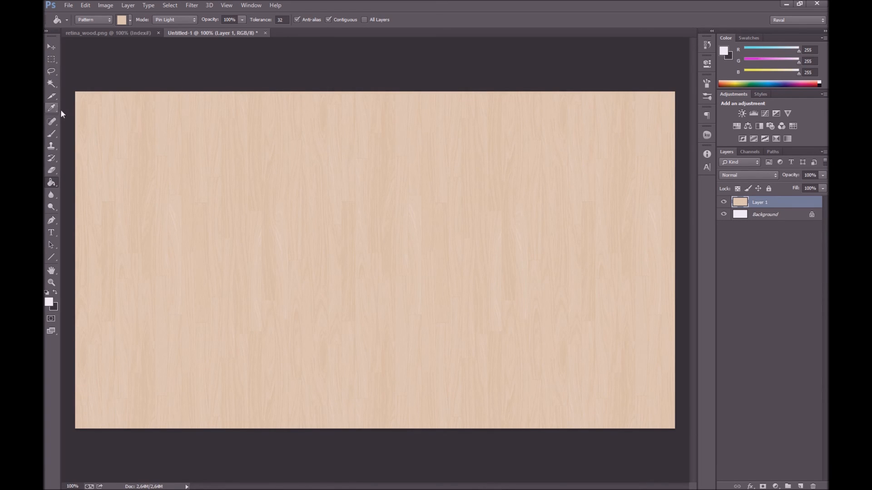